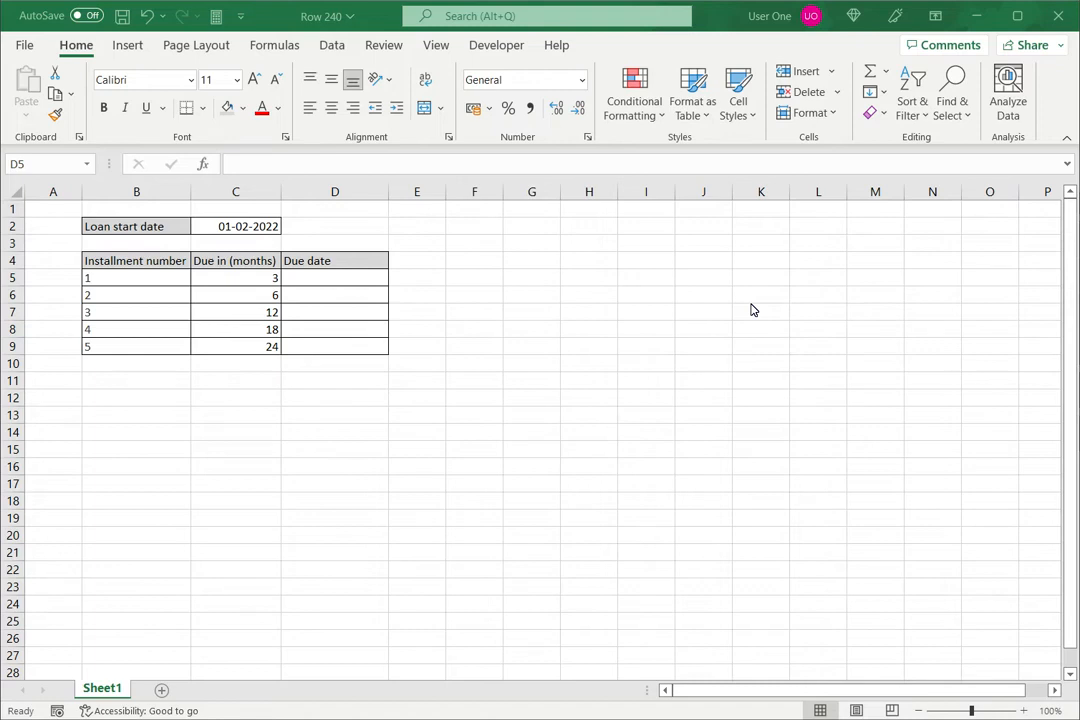
{"action": "mouse_move", "coordinate": [601, 218]}
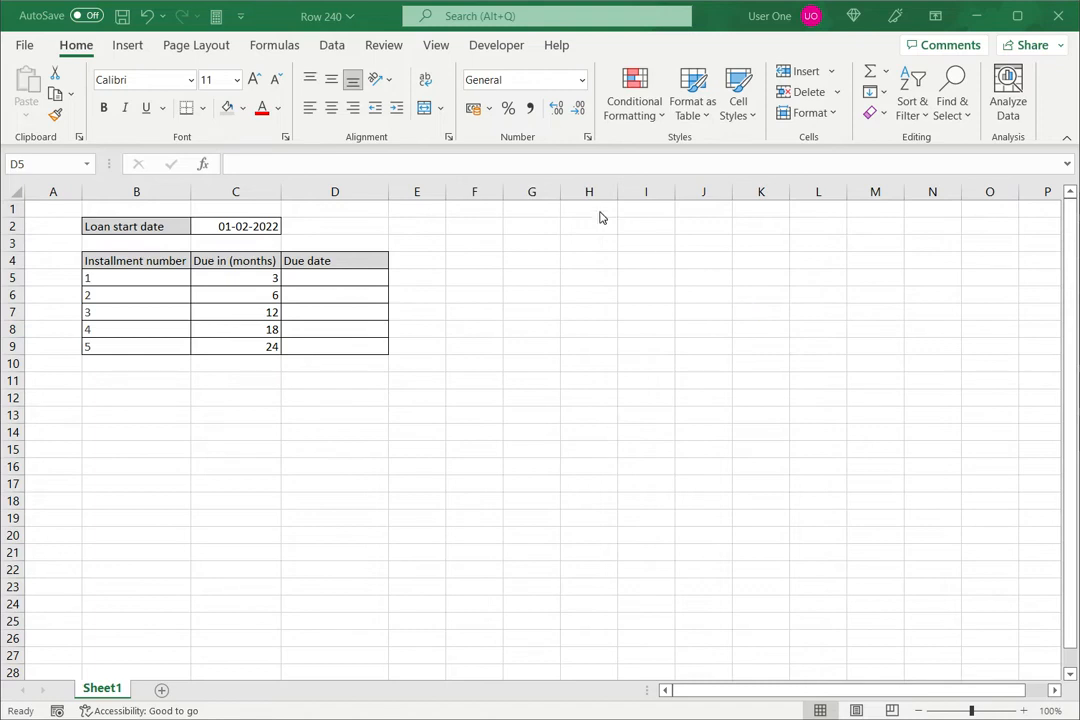
Survey the sheet: the empty Due date cell D5, the loan start date and the months values
{"action": "left_click", "coordinate": [335, 277]}
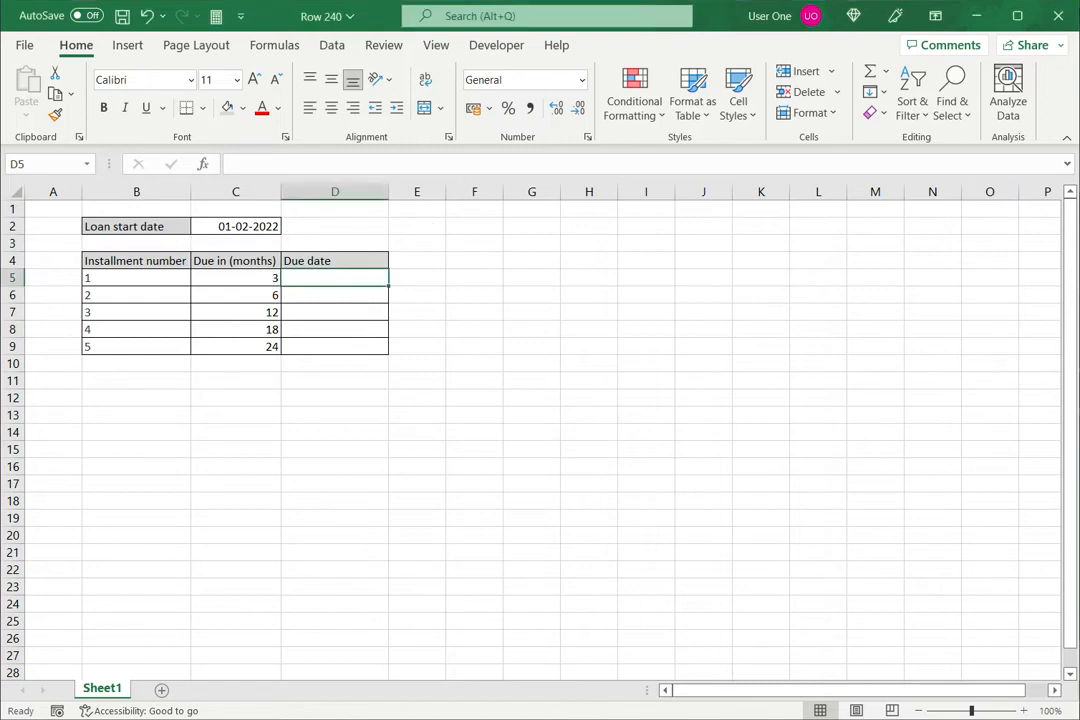
{"action": "left_click", "coordinate": [236, 226]}
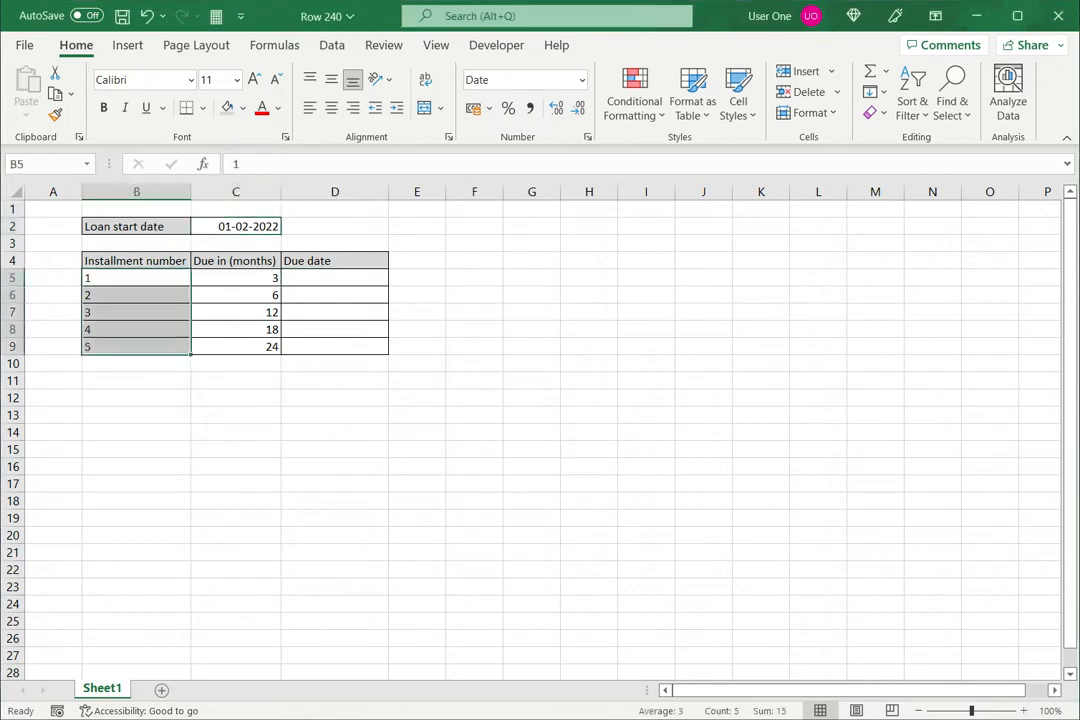
{"action": "left_click", "coordinate": [235, 277]}
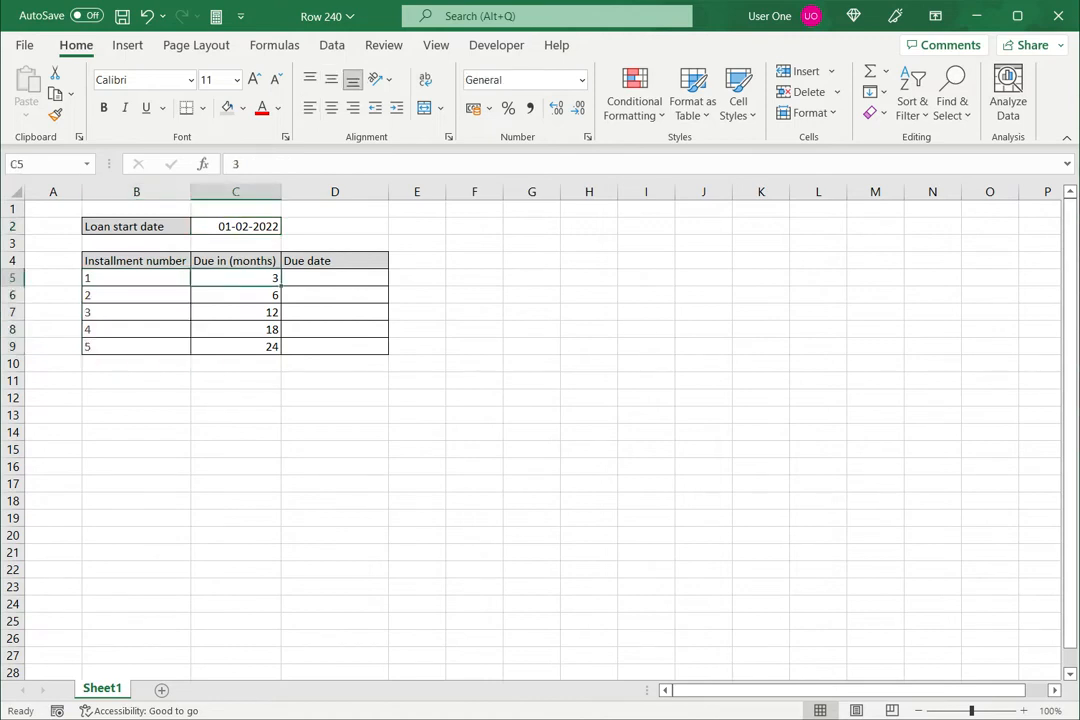
{"action": "left_click", "coordinate": [335, 277]}
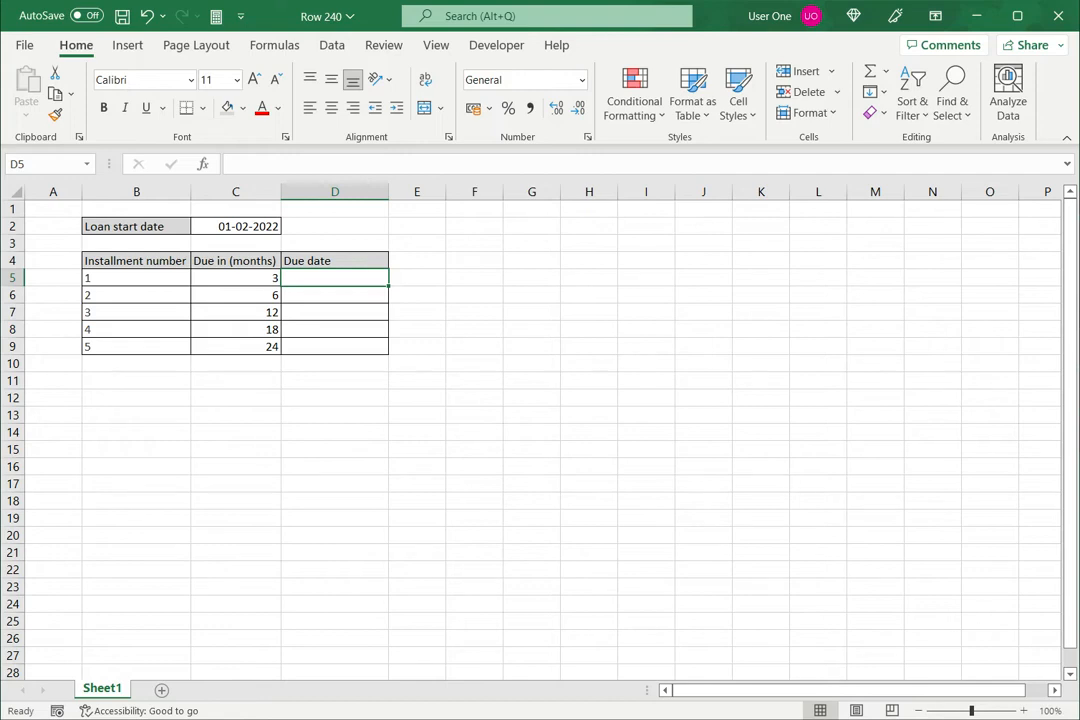
Enter =EDATE(C2,C5) in D5, using the loan start date and 3 months
{"action": "type", "text": "="}
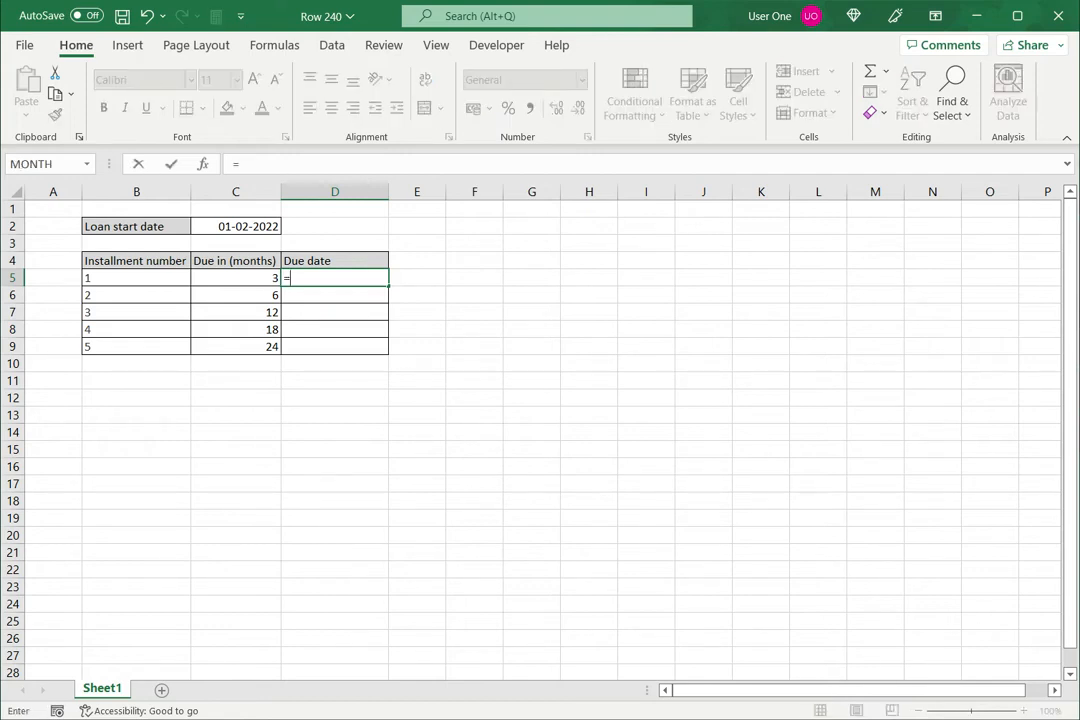
{"action": "type", "text": "edat"}
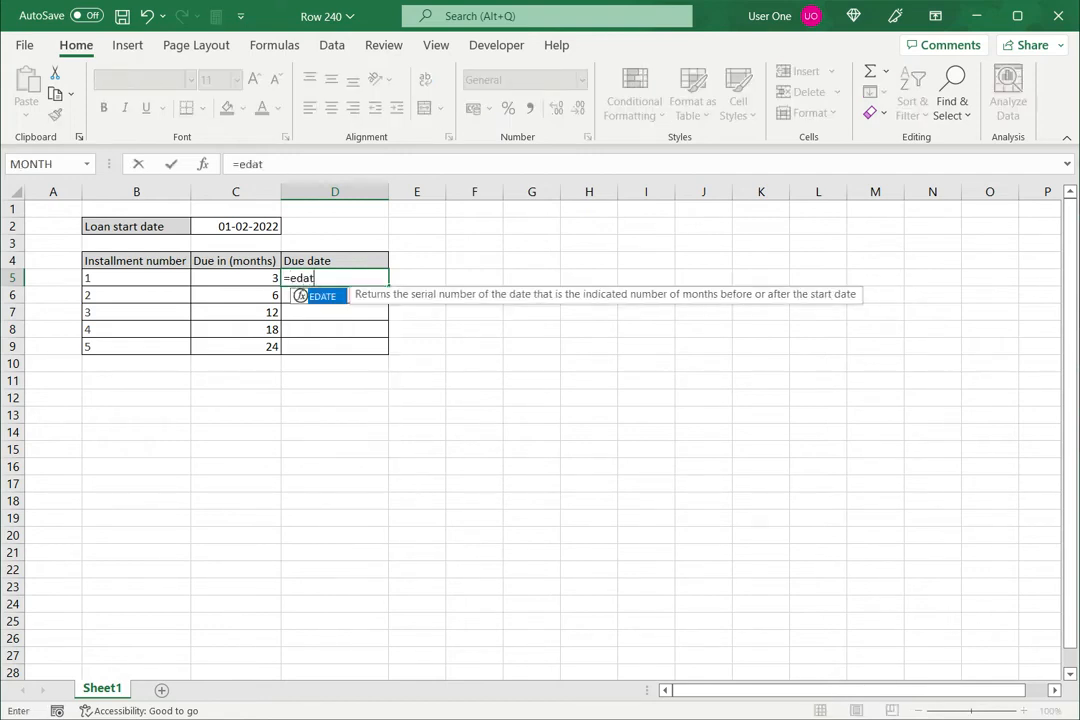
{"action": "type", "text": "e("}
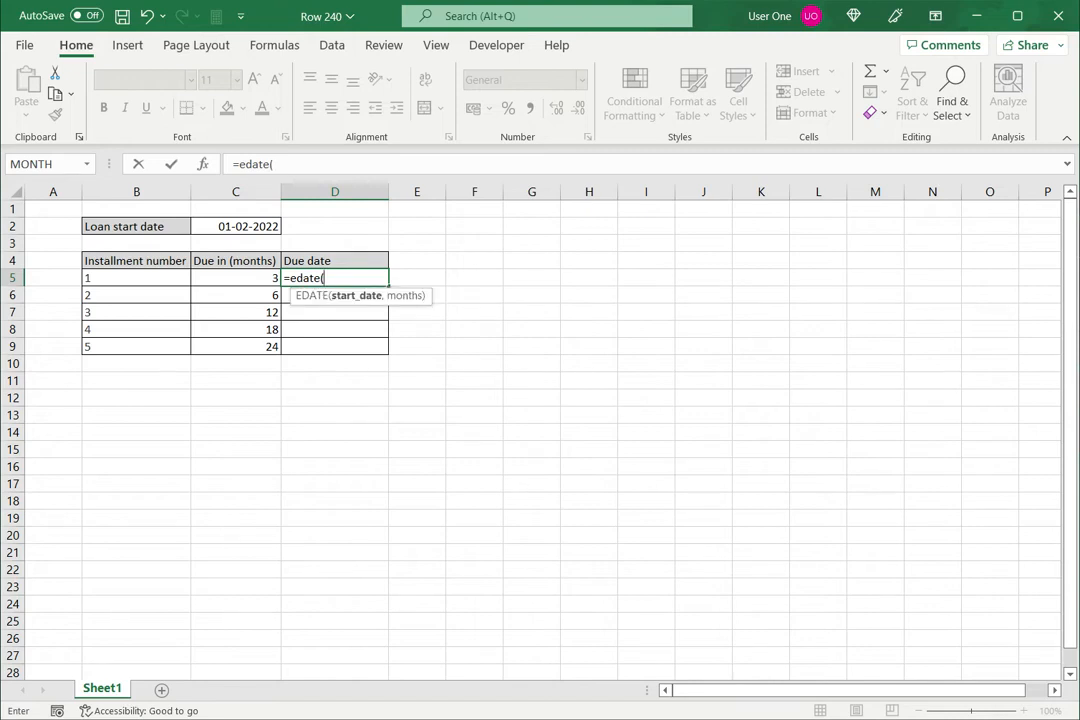
{"action": "left_click", "coordinate": [235, 226]}
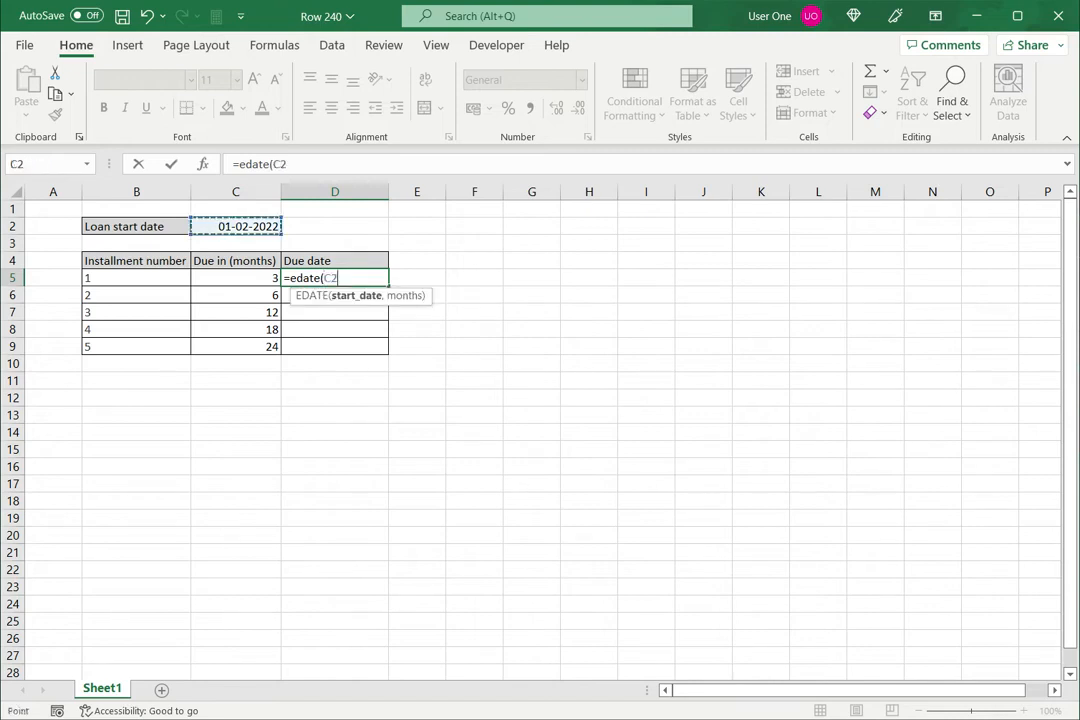
{"action": "type", "text": ","}
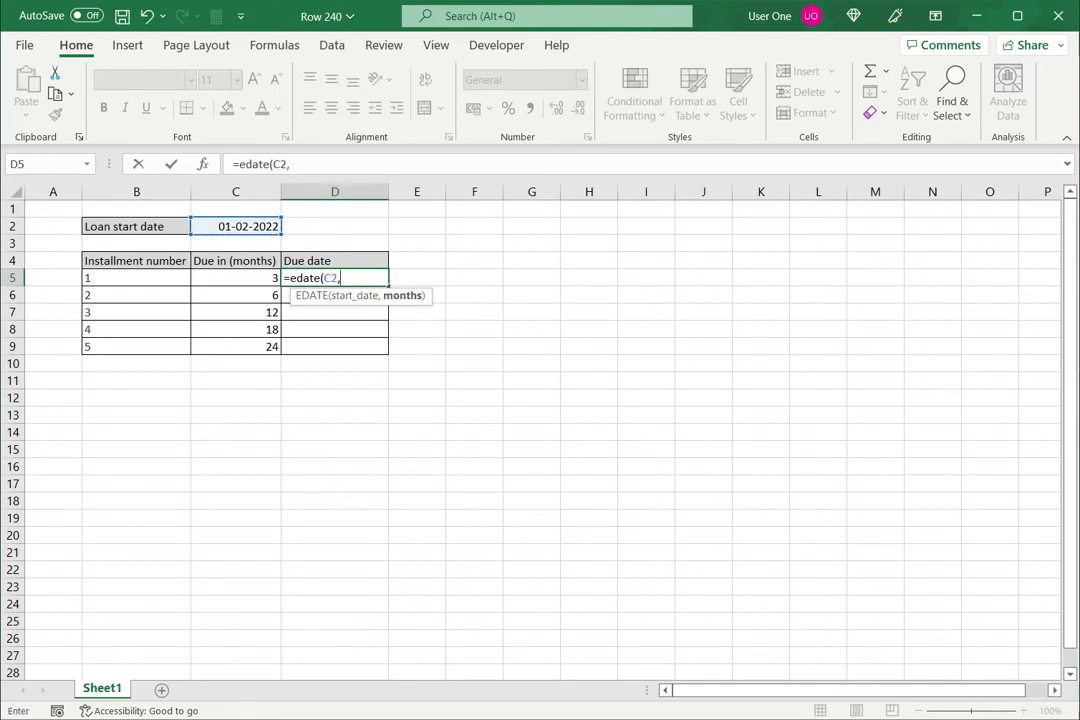
{"action": "left_click", "coordinate": [235, 277]}
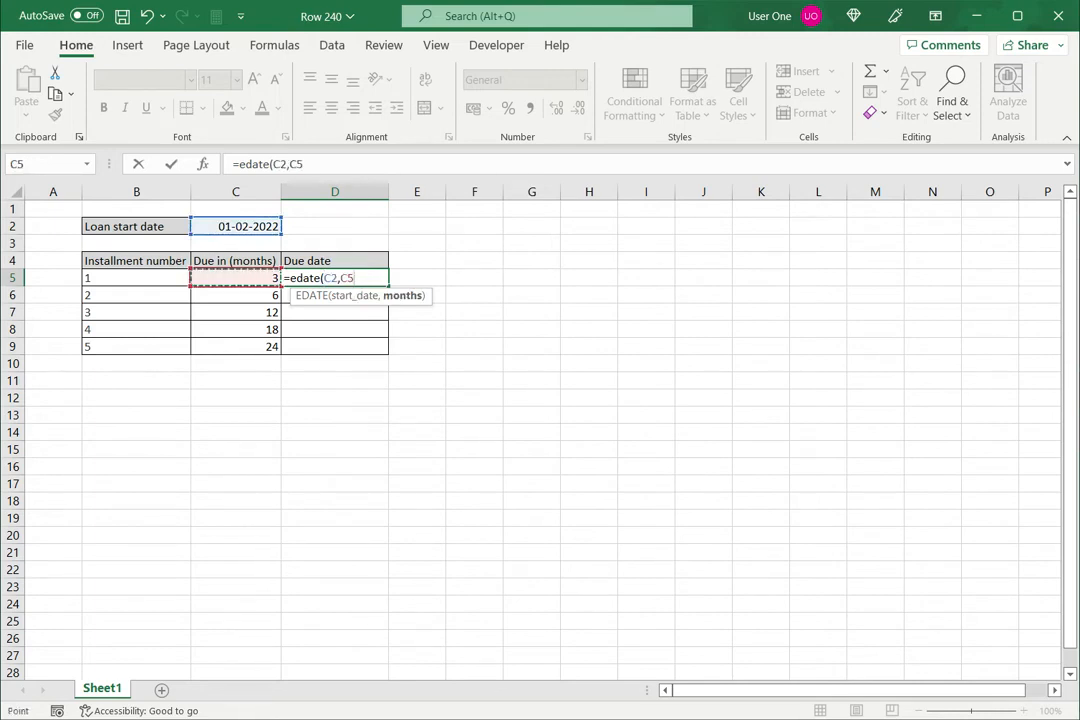
{"action": "key", "text": "Return"}
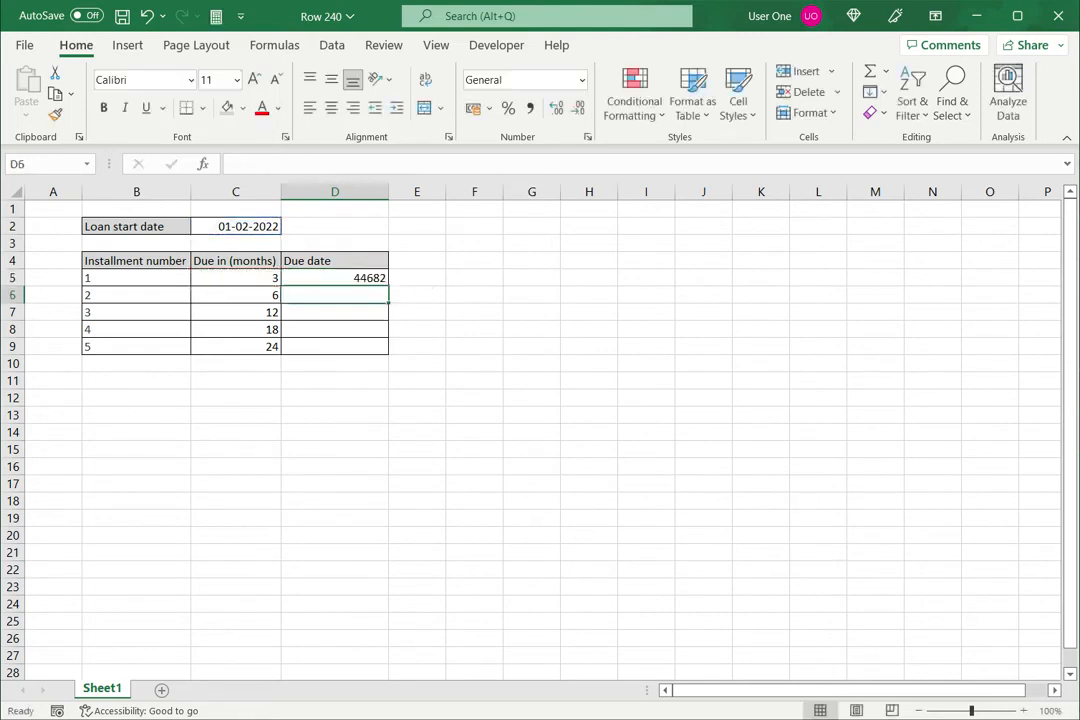
{"action": "left_click", "coordinate": [335, 277]}
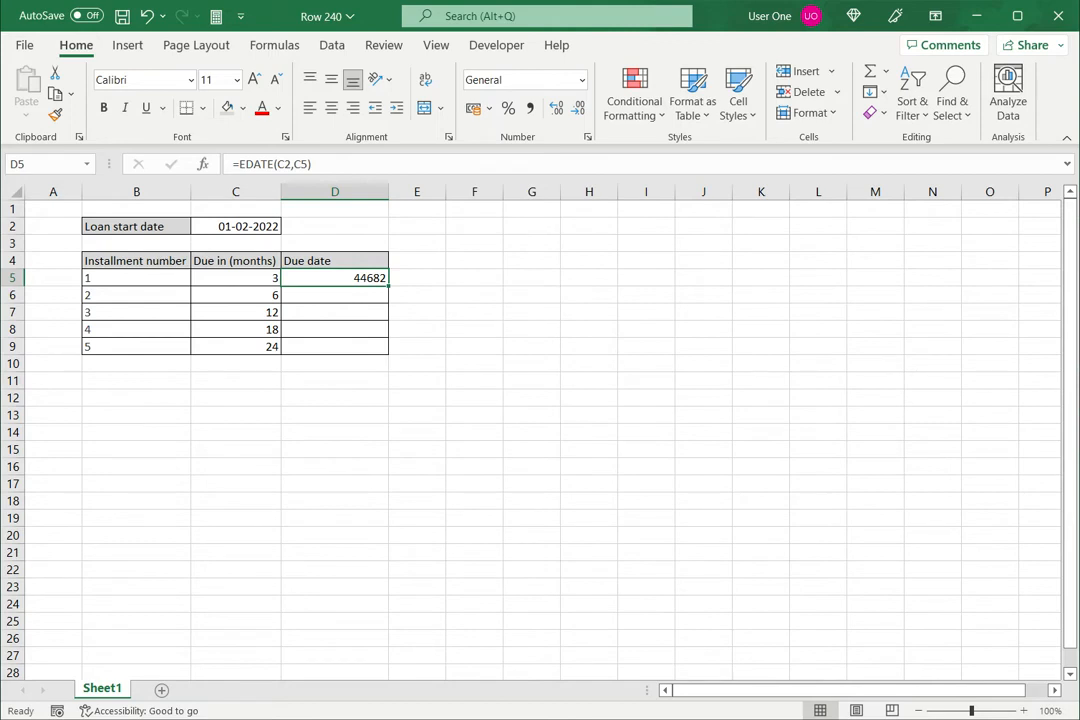
Apply the 14-03-12 Date format to D5 so it shows 01-05-22
{"action": "right_click", "coordinate": [335, 277]}
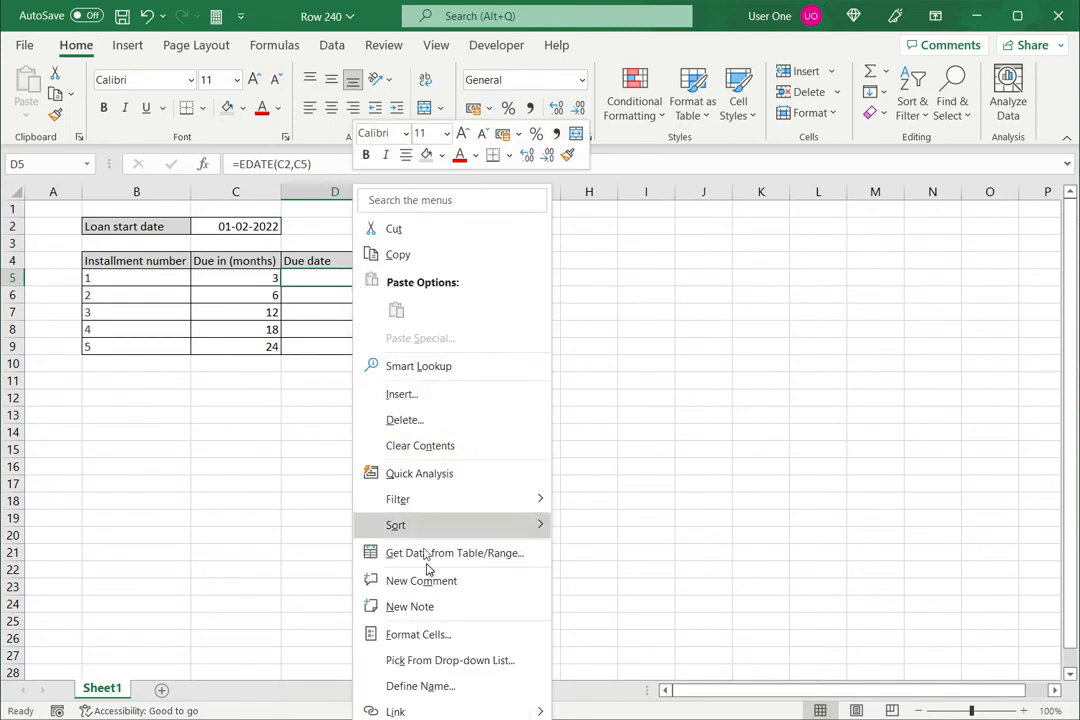
{"action": "left_click", "coordinate": [418, 634]}
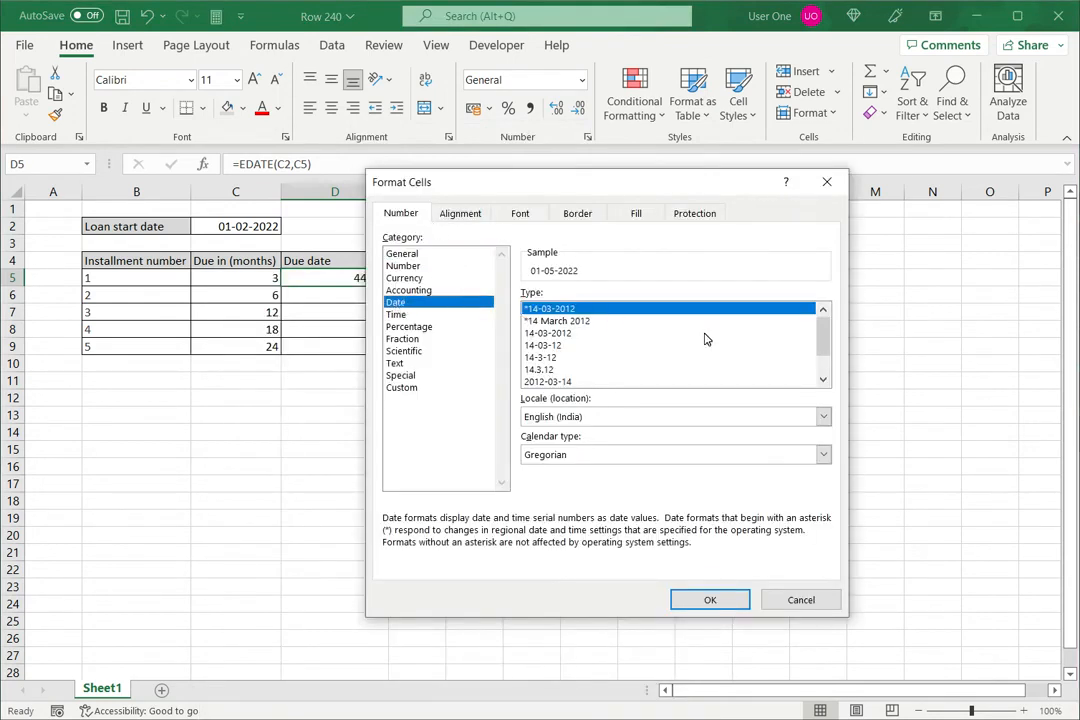
{"action": "scroll", "scroll_direction": "down", "scroll_amount": 3}
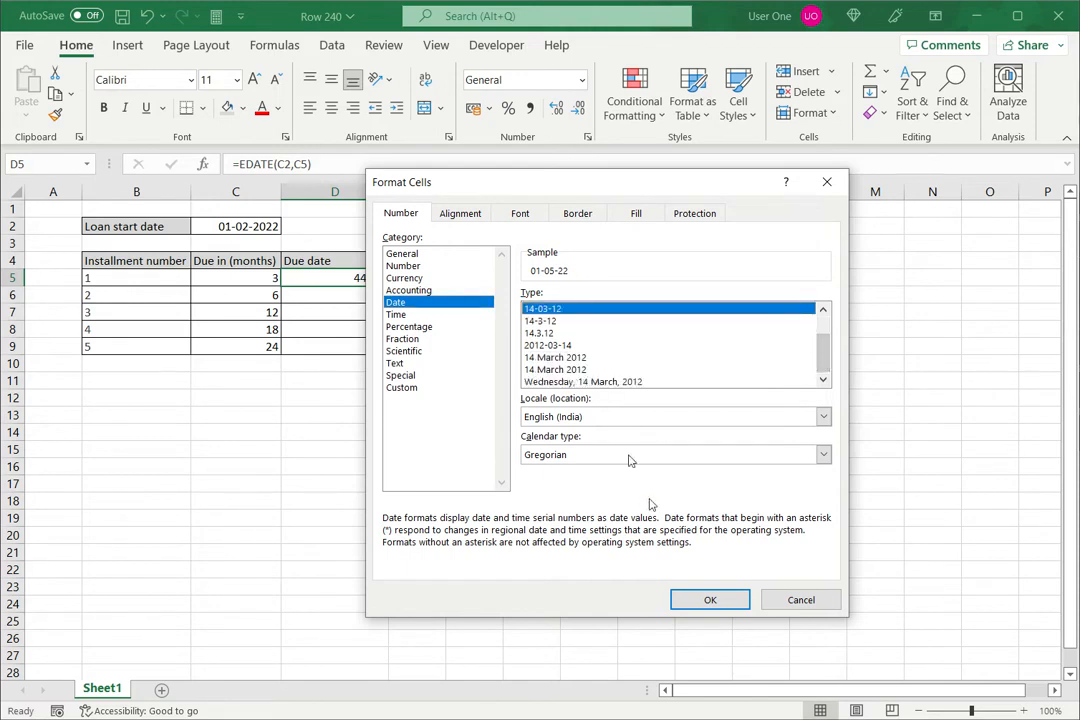
{"action": "left_click", "coordinate": [710, 599]}
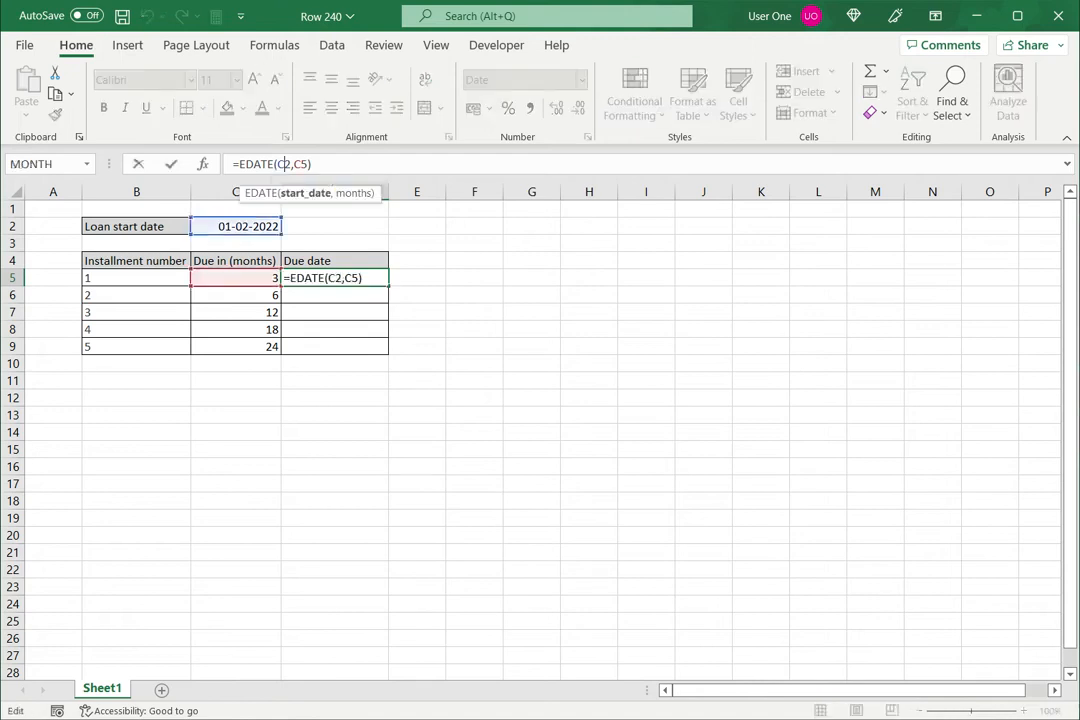
Make the start date reference $C$2 and fill the due date formula down to D9
{"action": "key", "text": "f4"}
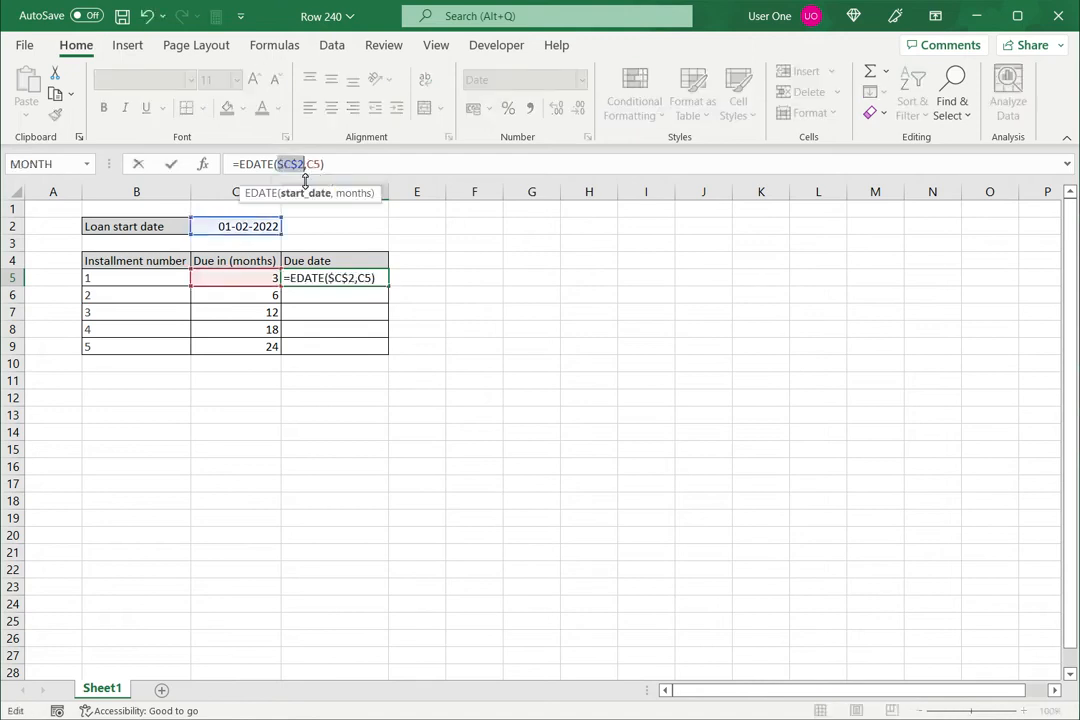
{"action": "key", "text": "Return"}
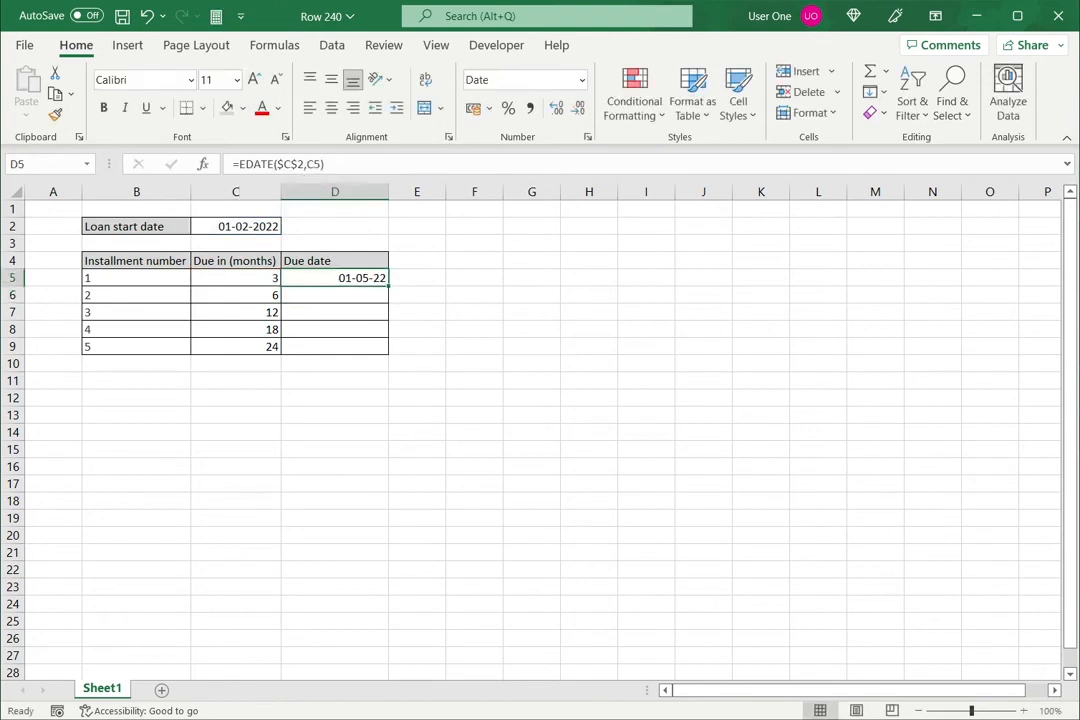
{"action": "left_click_drag", "start_coordinate": [335, 285], "coordinate": [335, 346]}
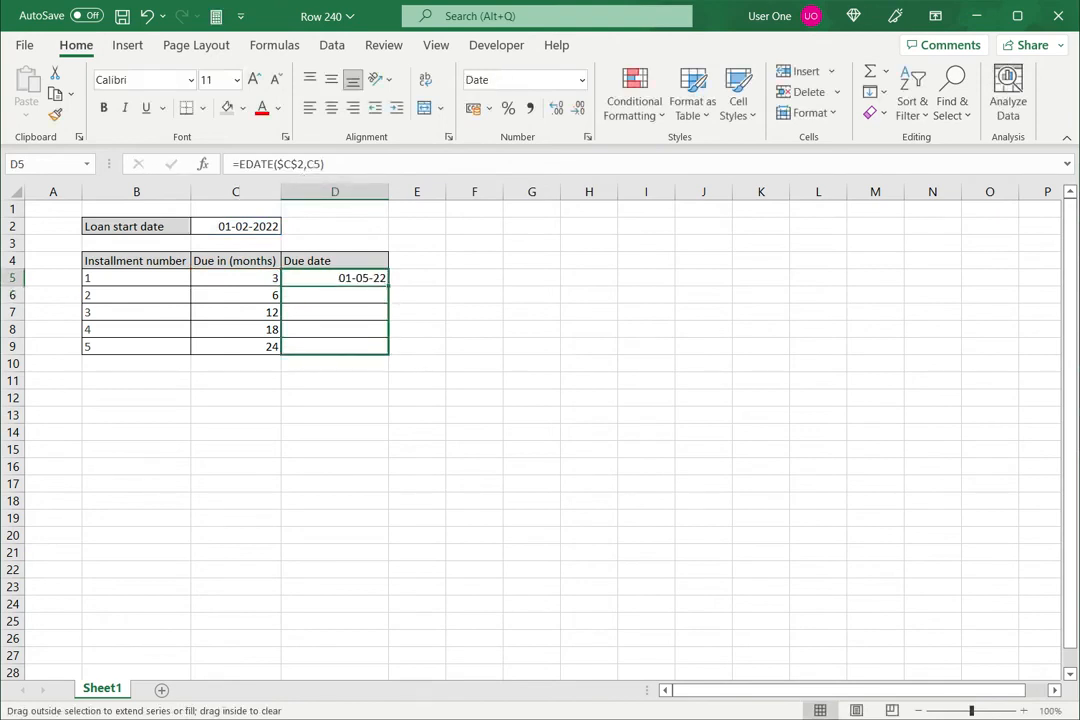